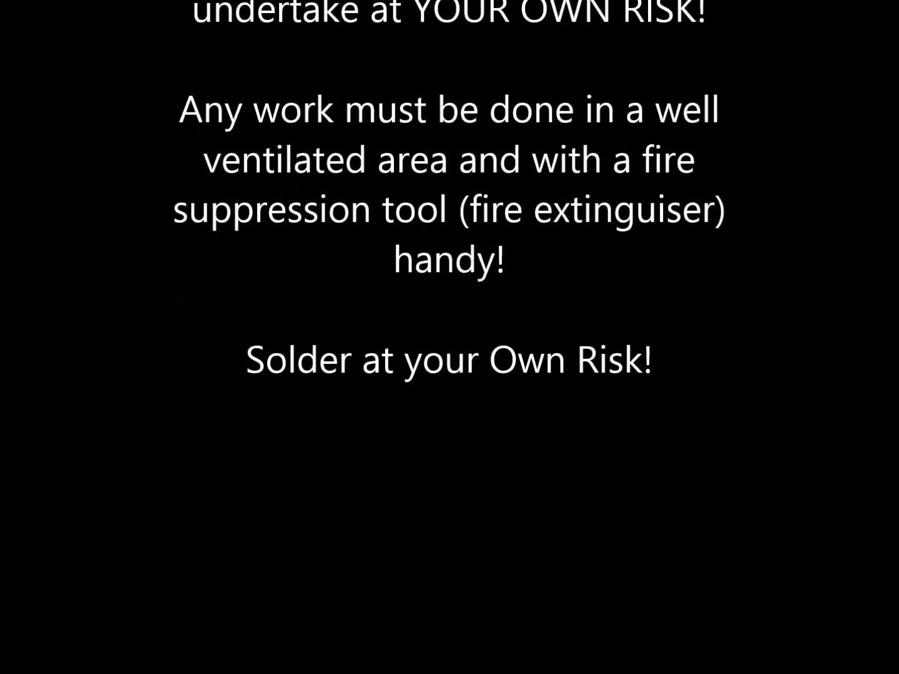
scroll("up", 3)
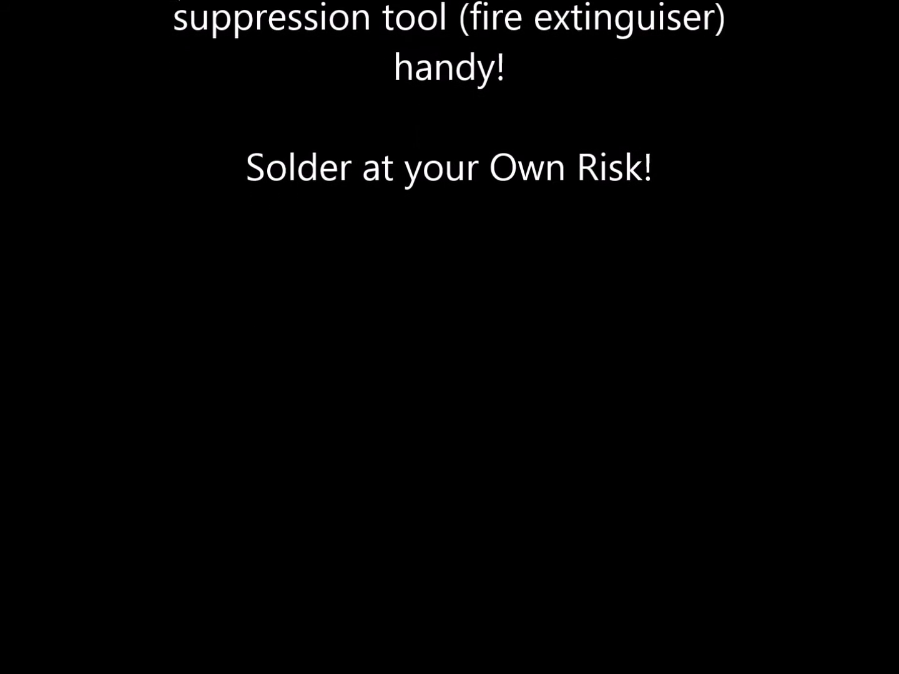